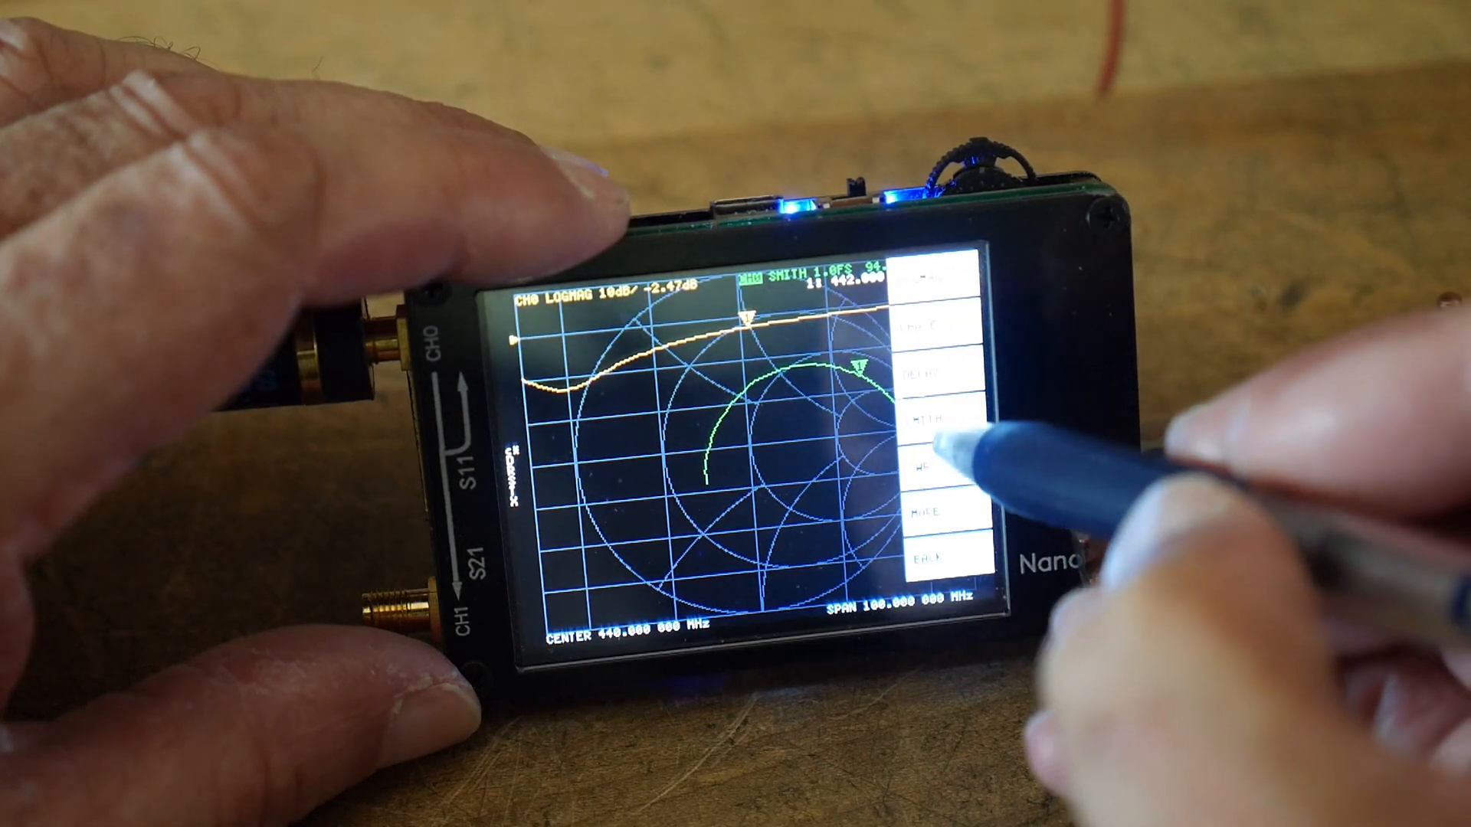
# Step: Switch the CH0 trace from Smith chart to SWR in the FORMAT menu
pyautogui.click(937, 412)
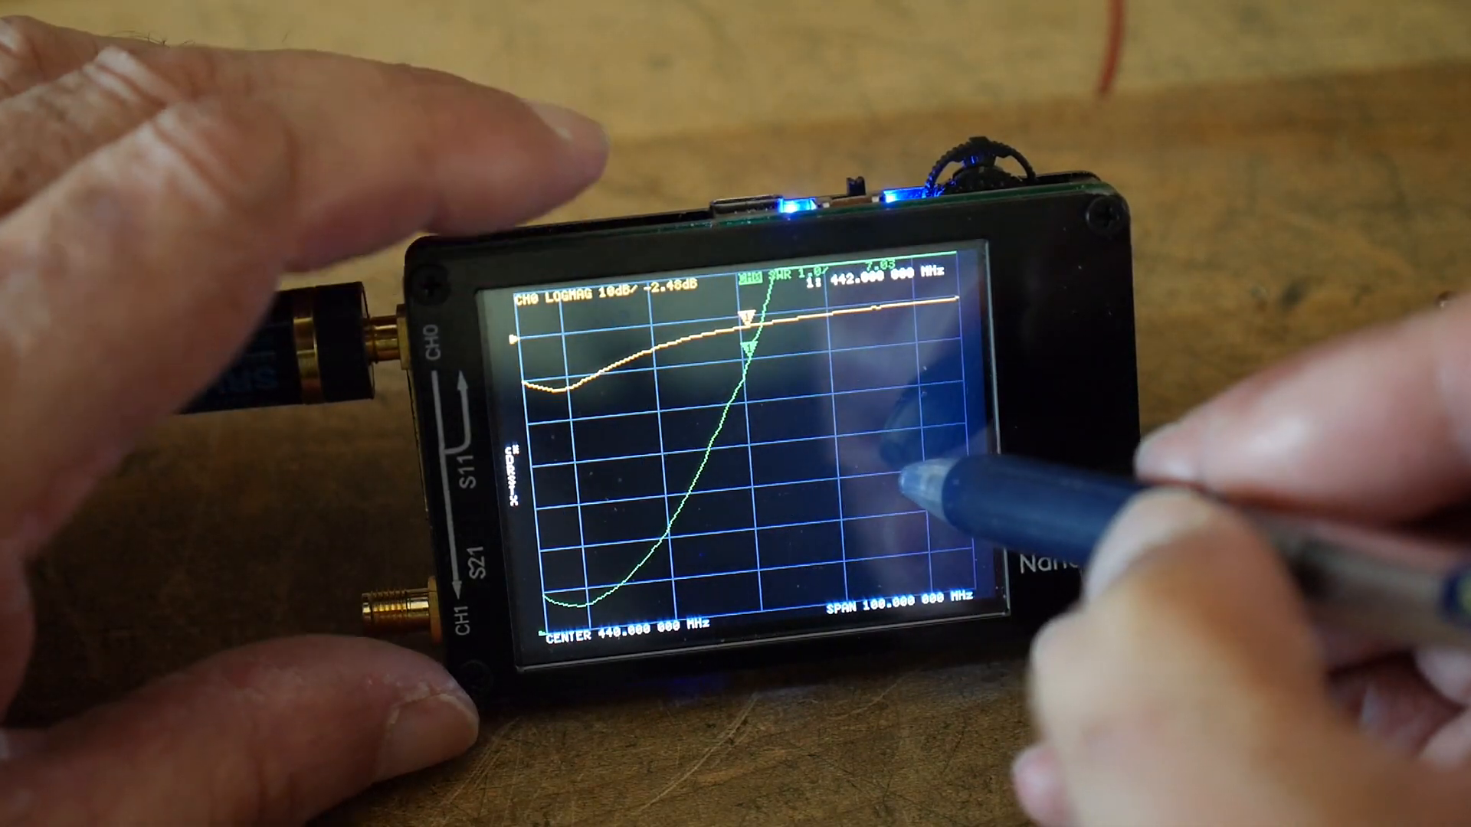